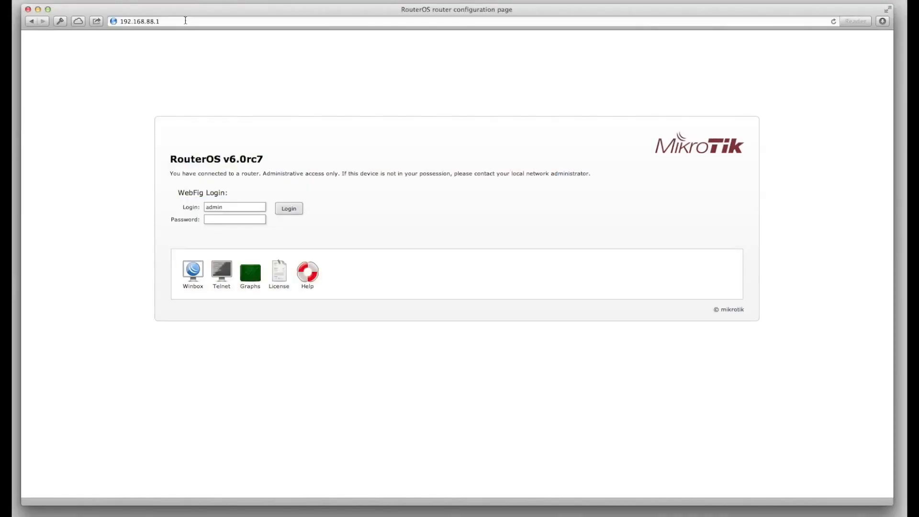
Log in to WebFig as admin and check System Packages for updates, showing version 6.0rc7.
left_click(289, 208)
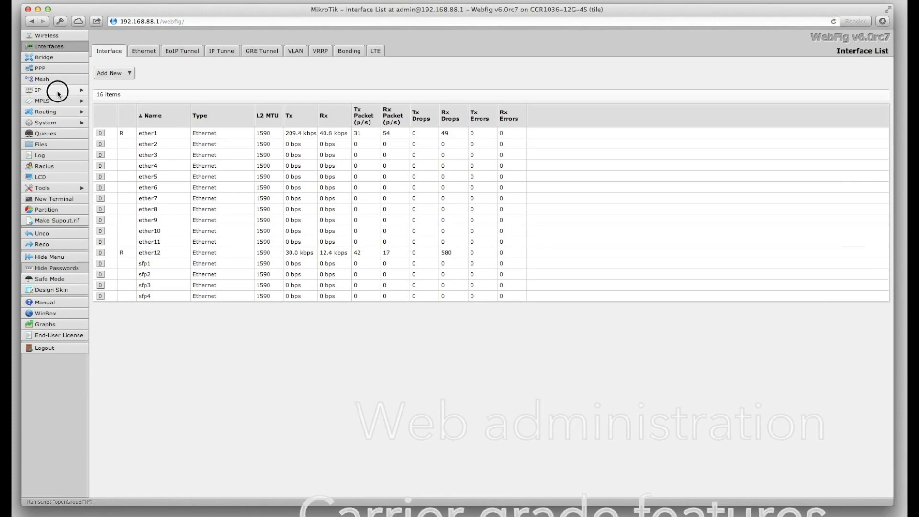
left_click(40, 143)
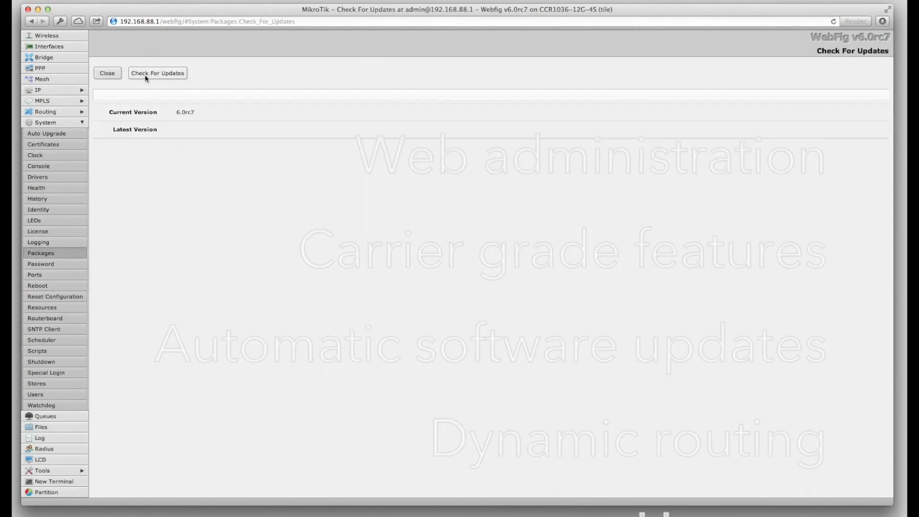
left_click(157, 74)
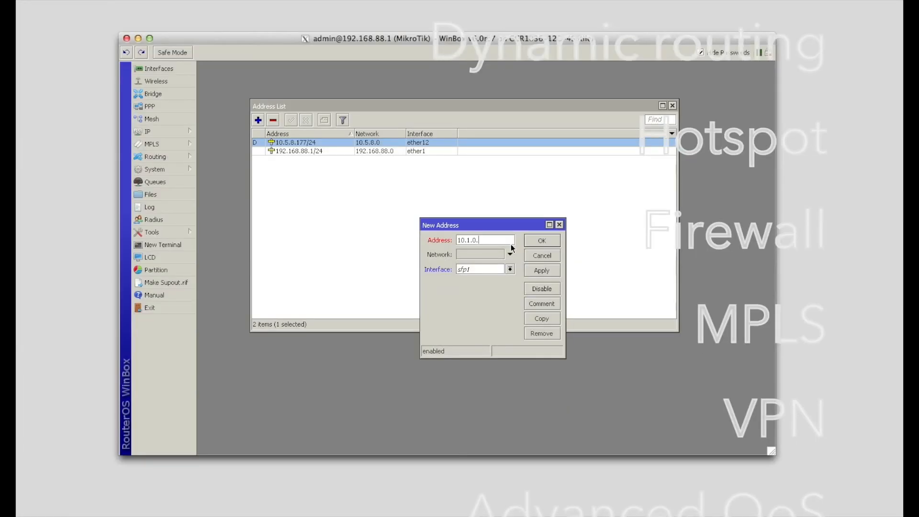
Save the 10.1.0.2/24 address on interface sfp1 in WinBox's address list.
left_click(542, 241)
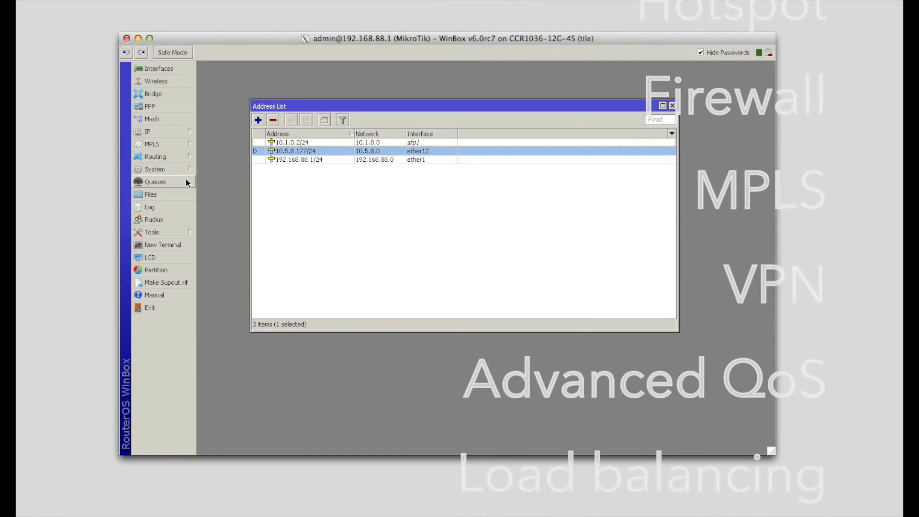
left_click(155, 182)
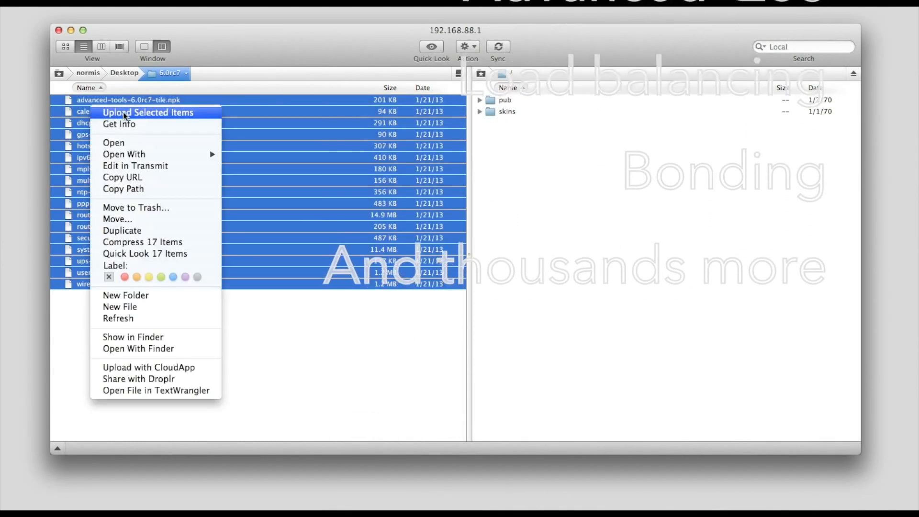
Upload the 17 selected RouterOS 6.0rc7 package files to the router from Transmit.
left_click(147, 112)
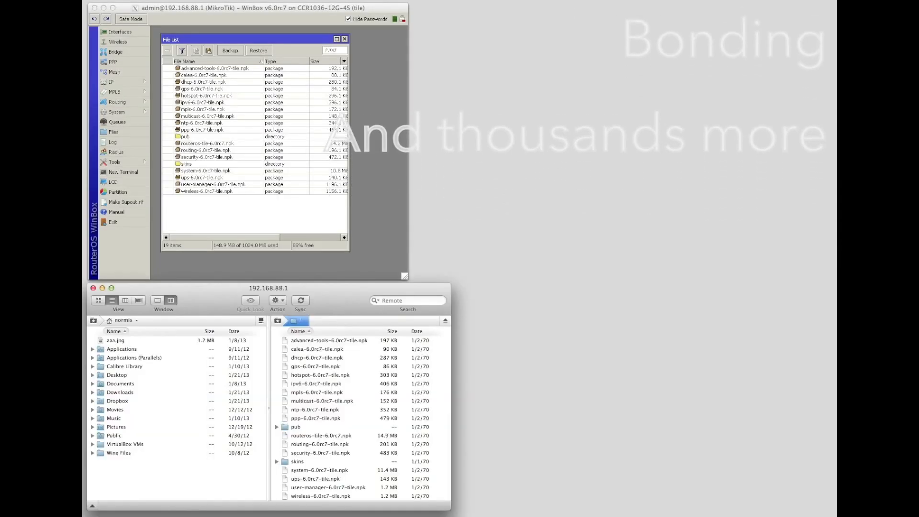